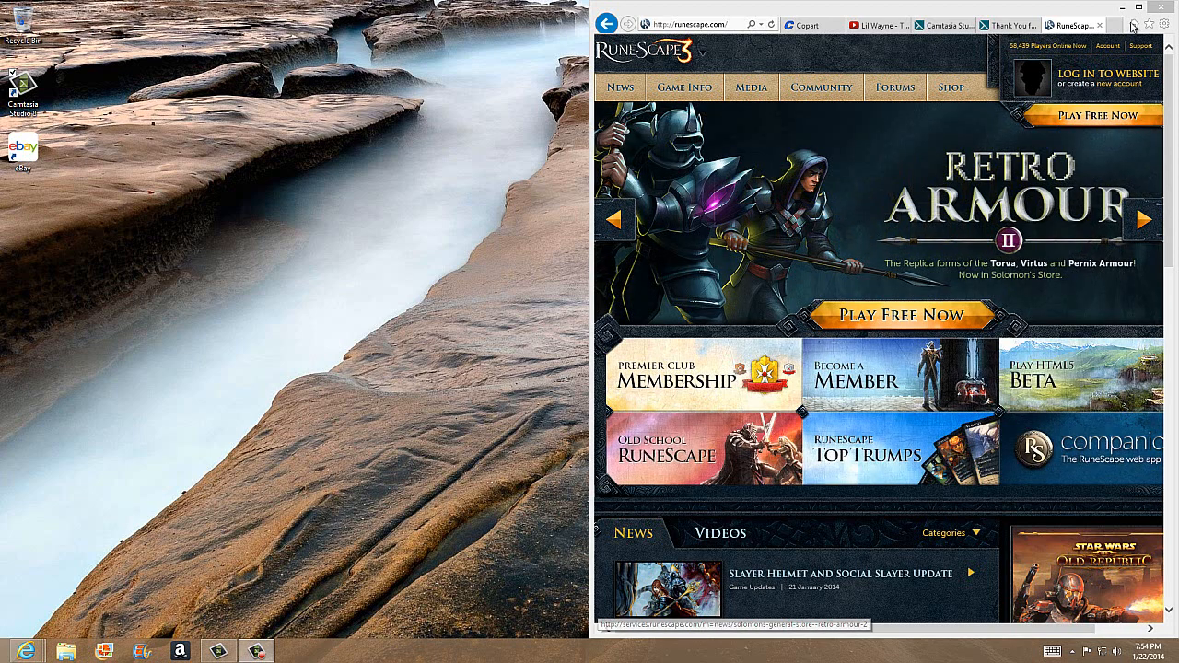
Restore the Camtasia Recorder window while keeping the runescape.com homepage open
click(1148, 7)
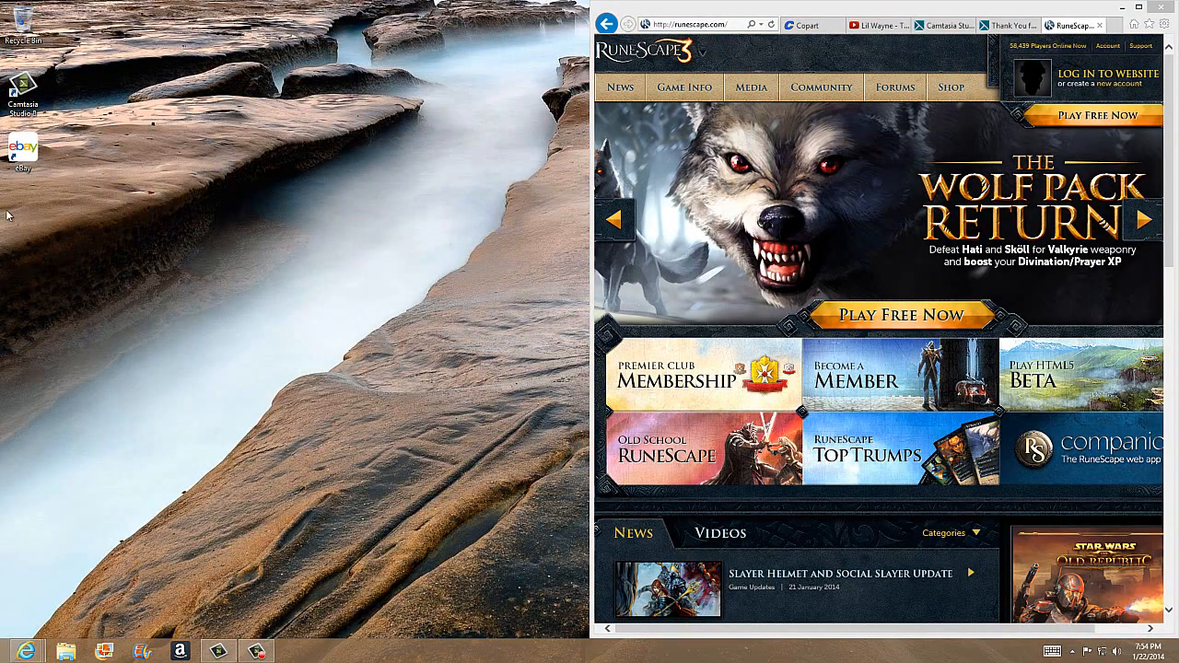
mouse_move(362, 191)
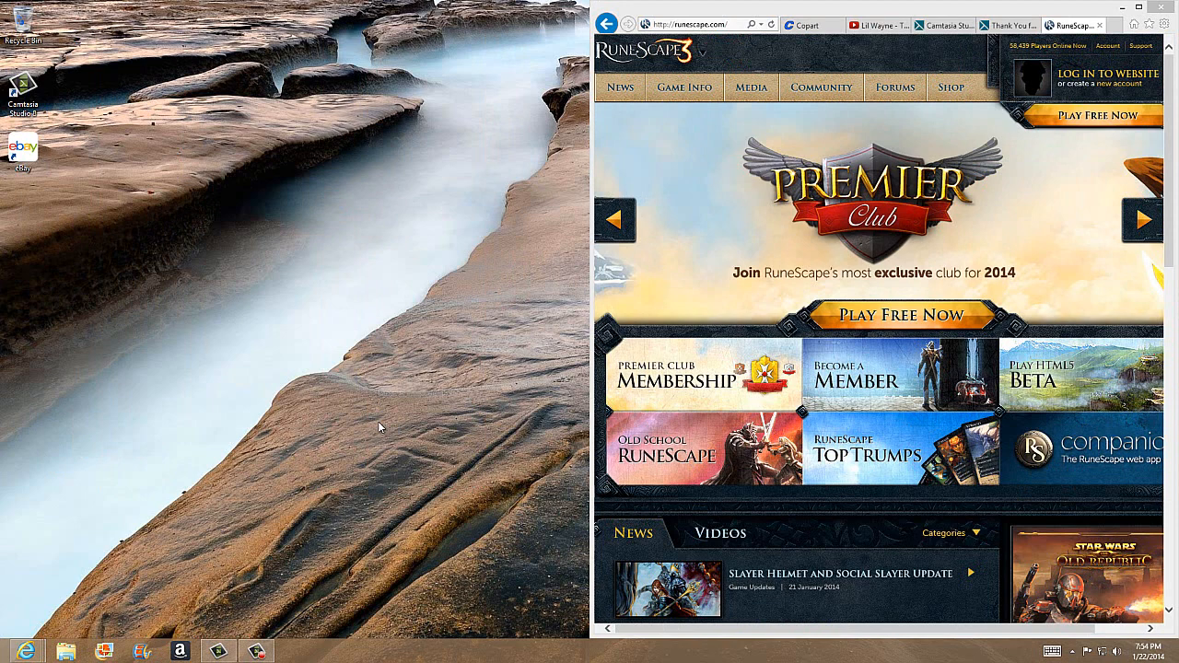
mouse_move(344, 643)
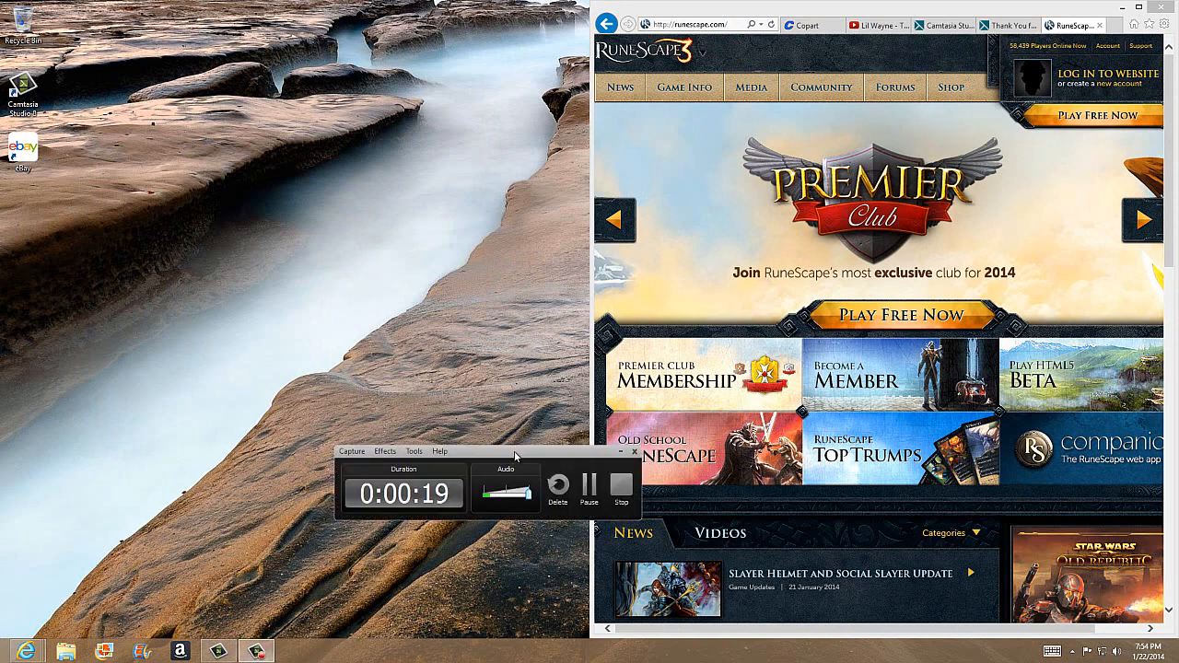
Drag the Camtasia Recorder window off the browser to the upper-left desktop
drag(403, 468, 222, 254)
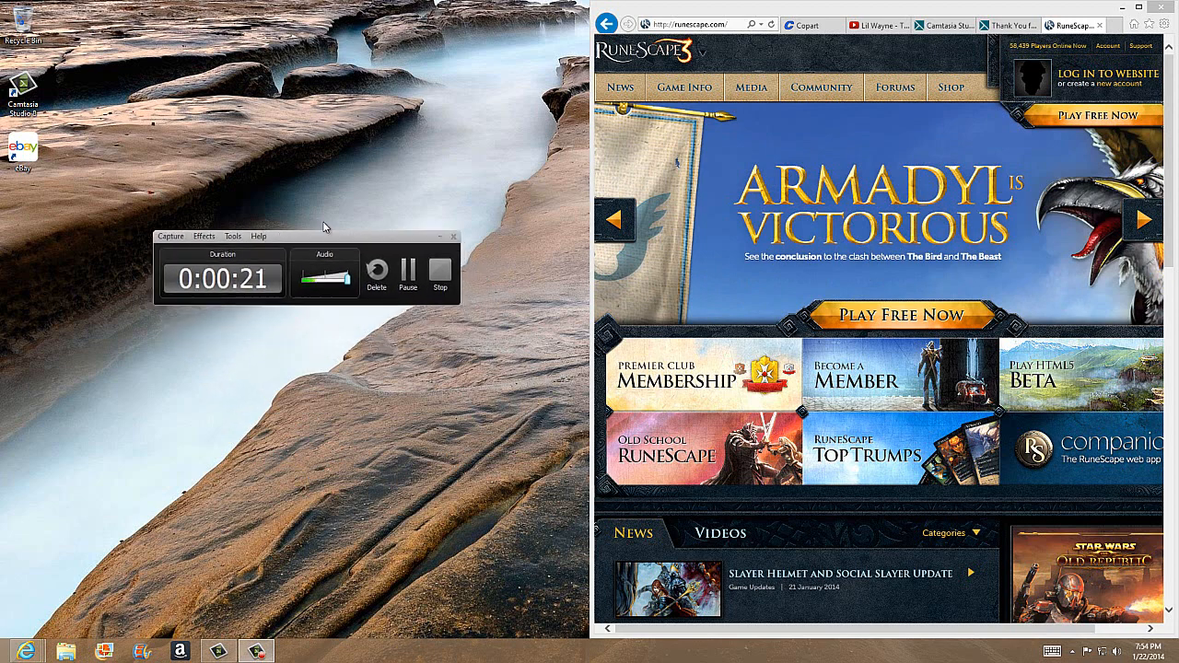
drag(309, 236, 299, 208)
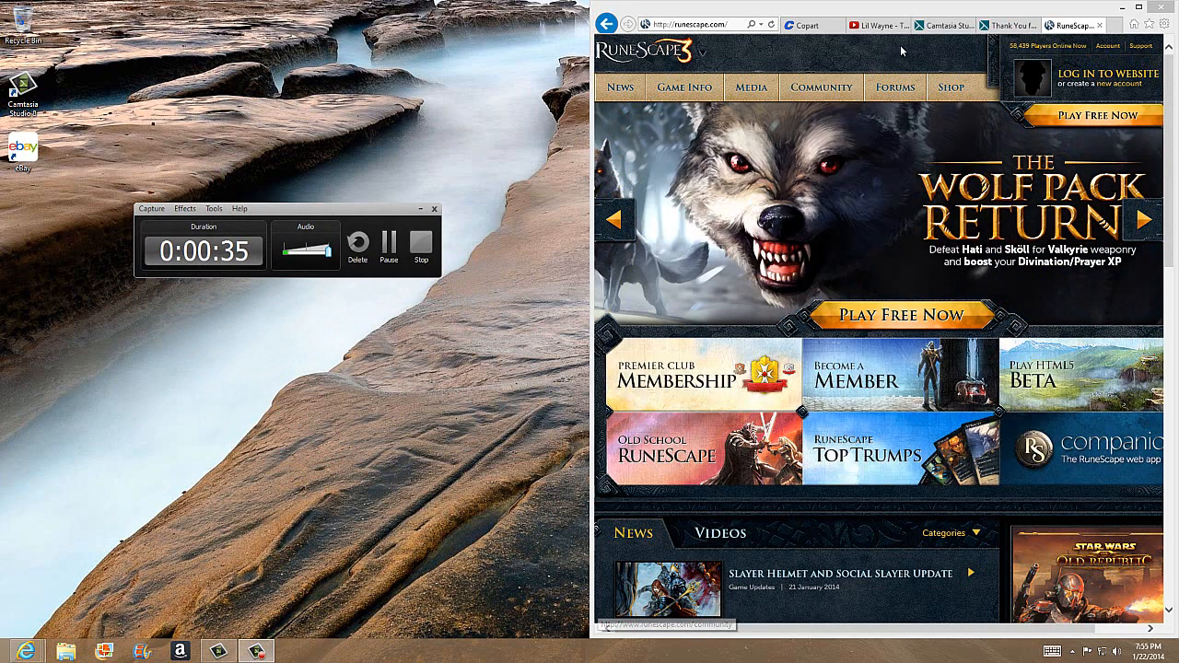
Switch to the YouTube tab and open Video Manager from the account menu
click(875, 24)
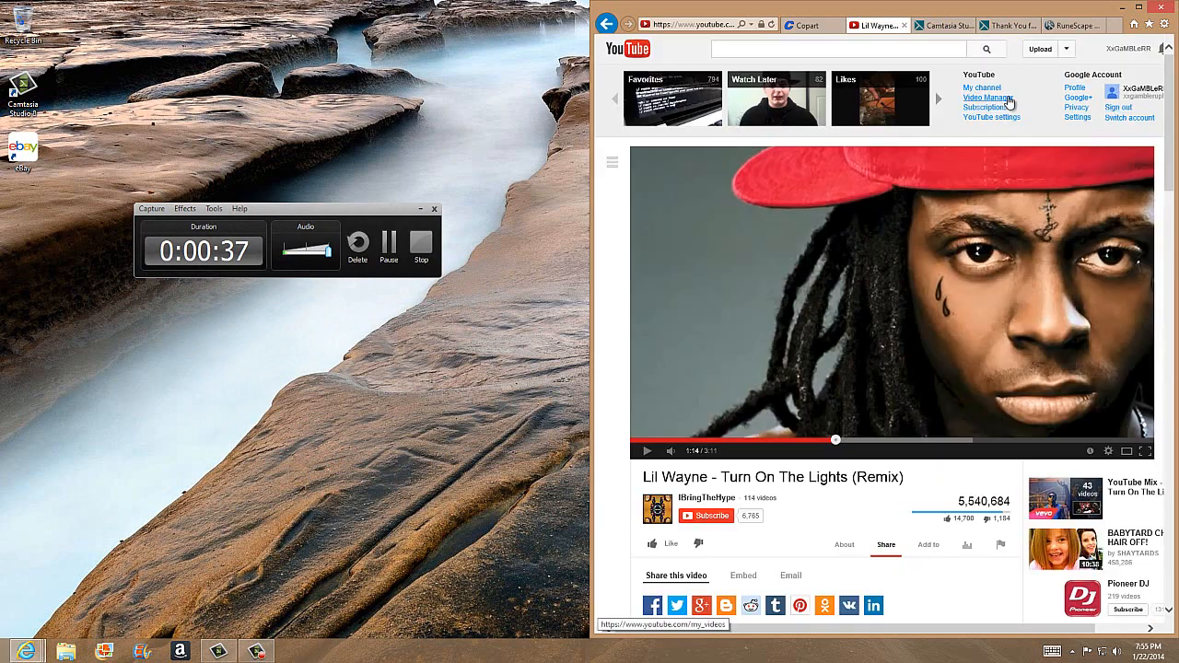
click(986, 97)
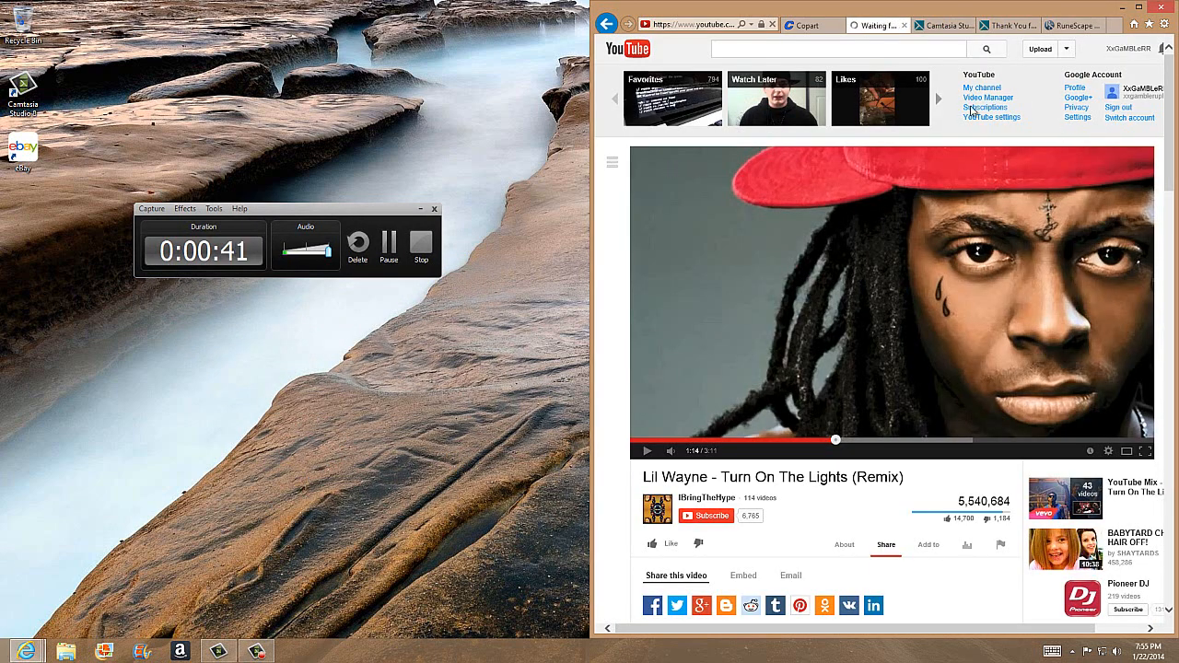
click(987, 98)
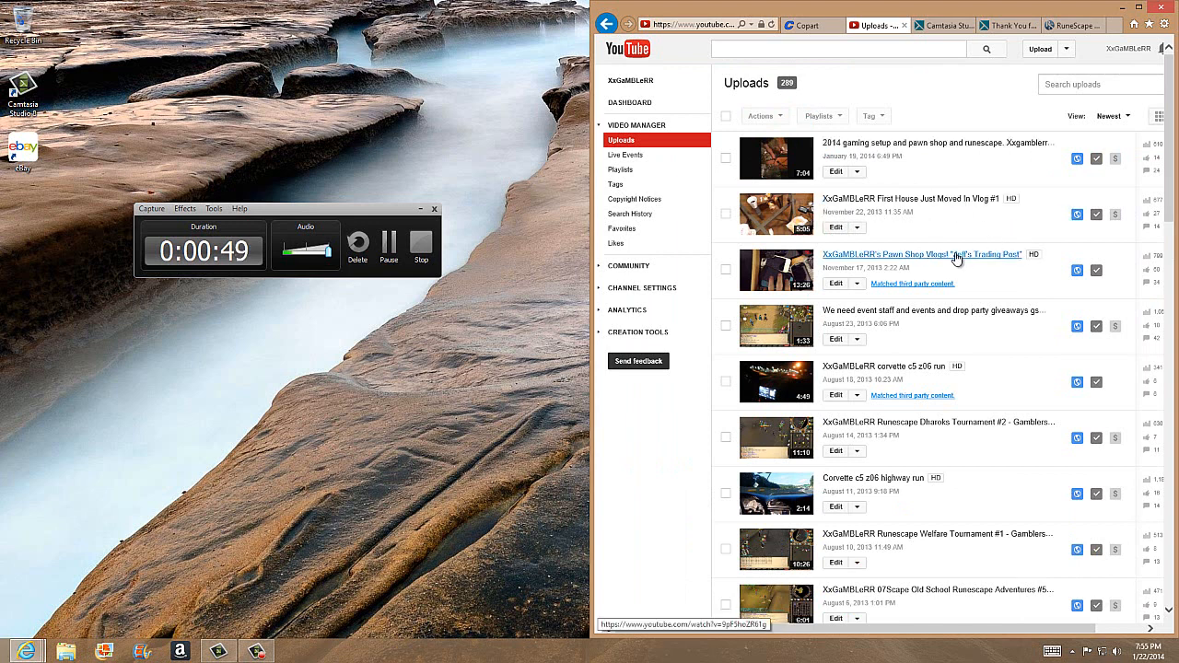
mouse_move(737, 377)
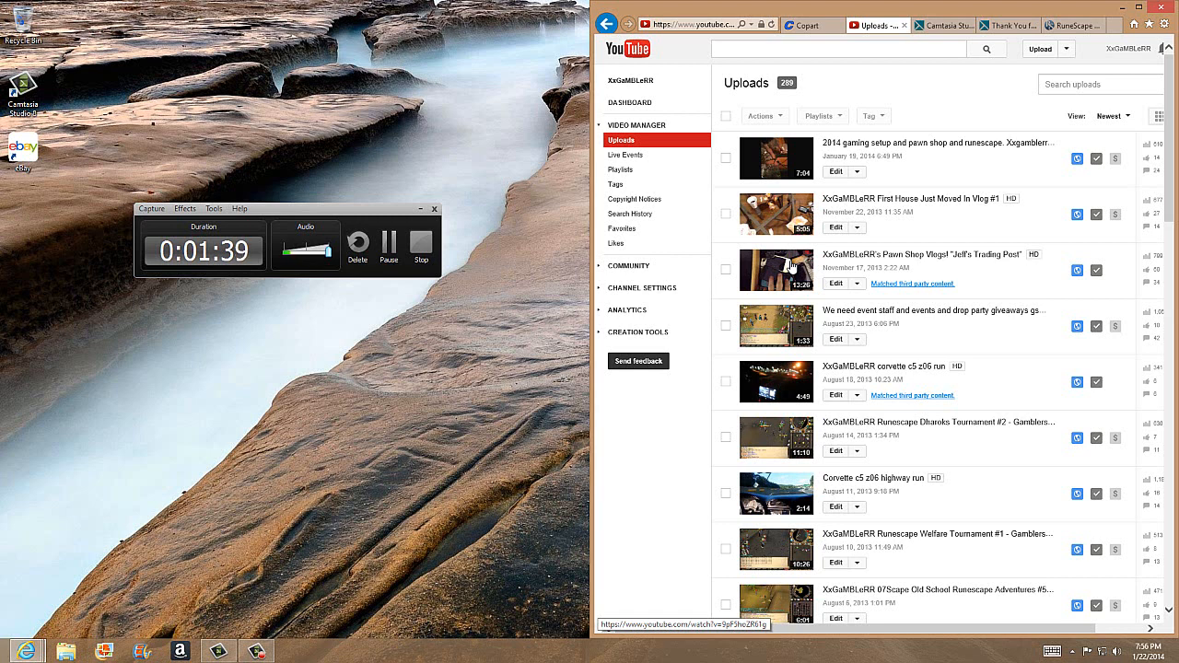
mouse_move(743, 175)
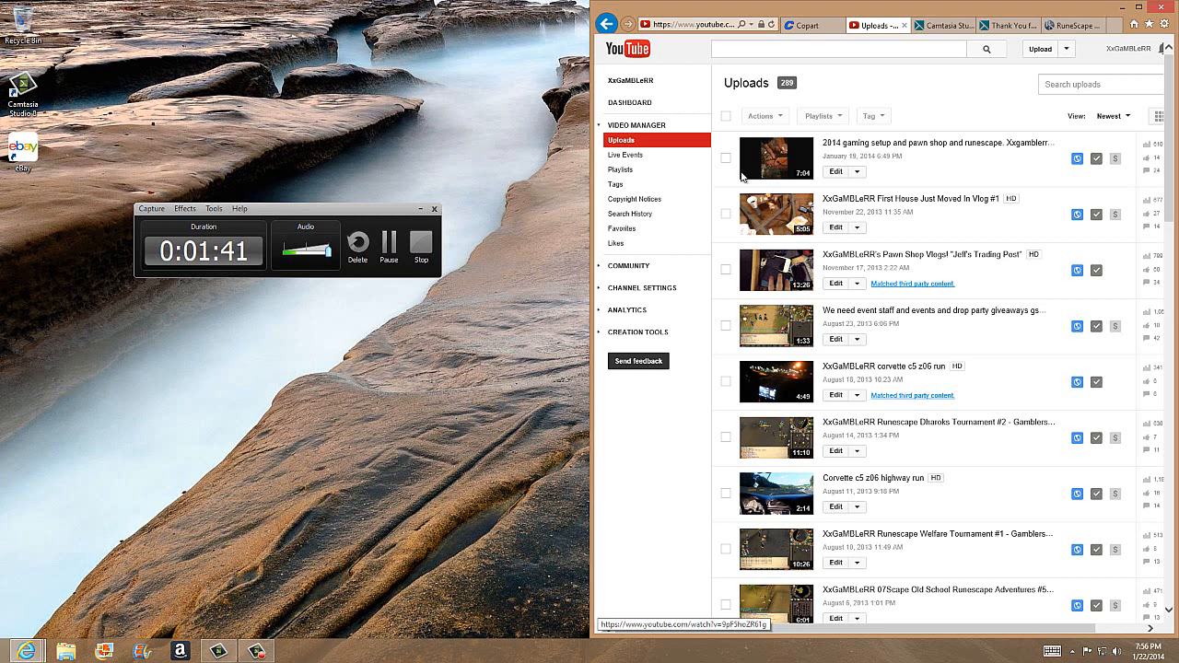
click(214, 208)
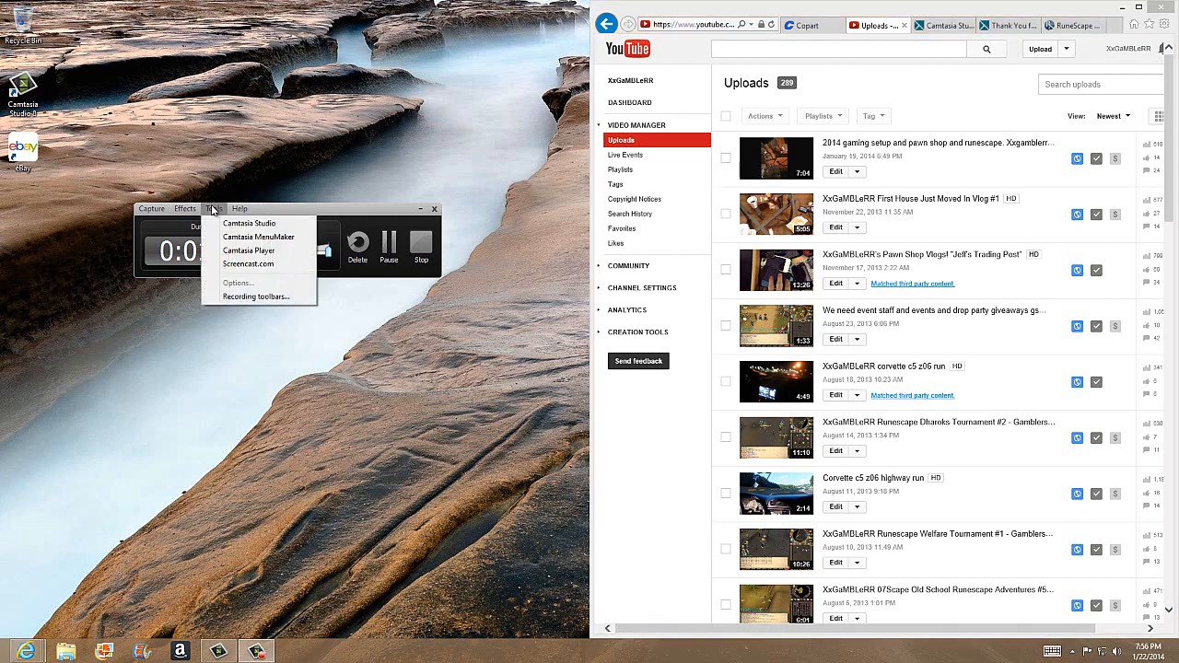
click(151, 209)
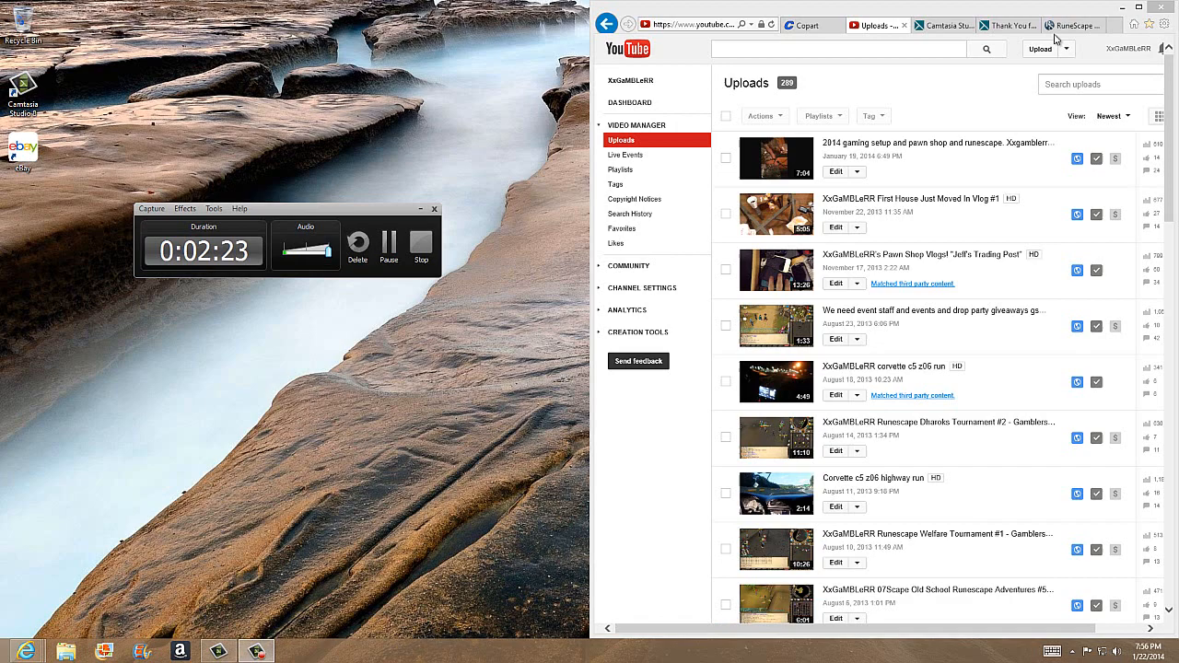
Switch to the RuneScape homepage tab in Internet Explorer
click(1071, 25)
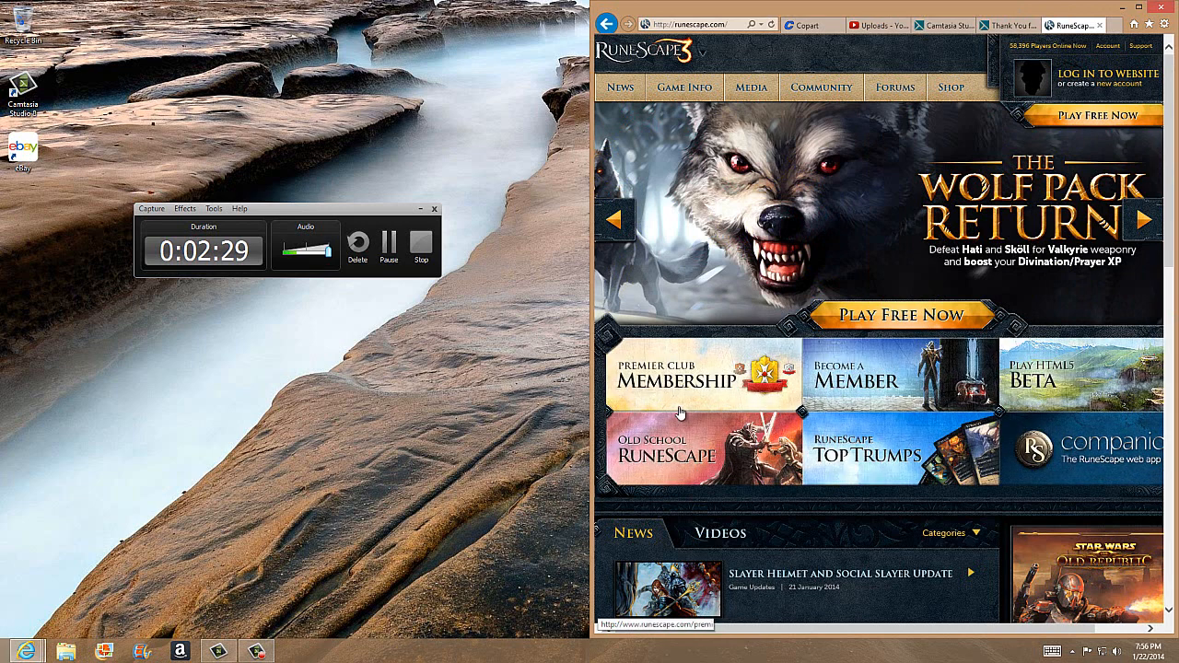
mouse_move(707, 452)
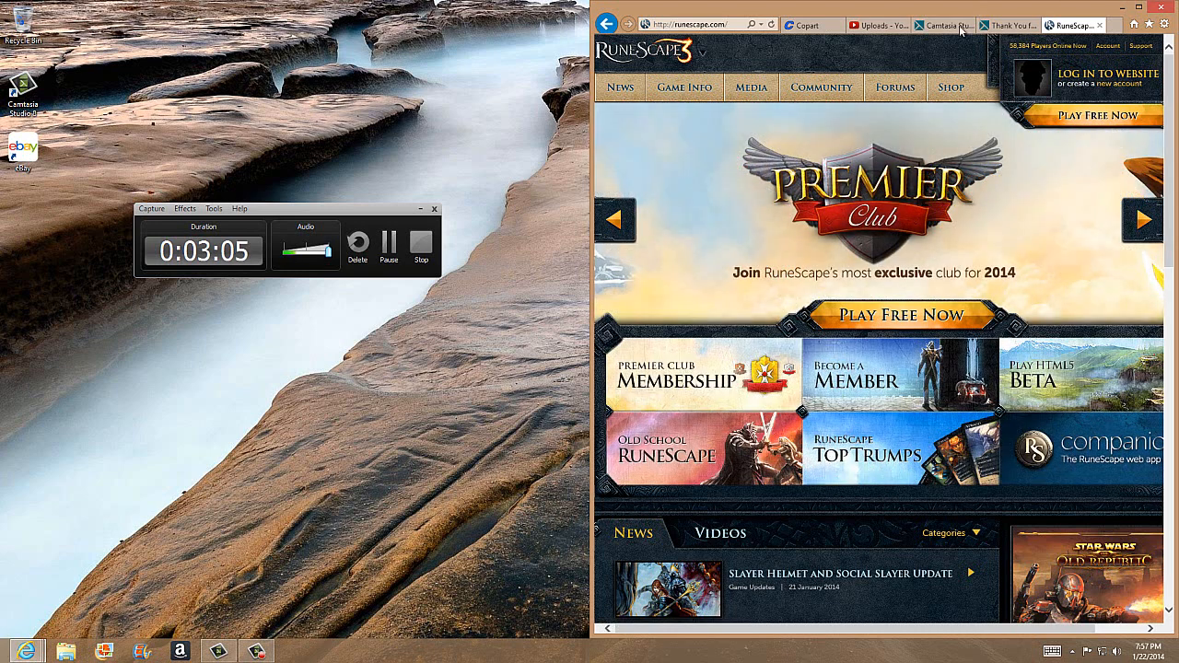
Switch to the Uploads tab, then load the YouTube home page via the logo
click(876, 25)
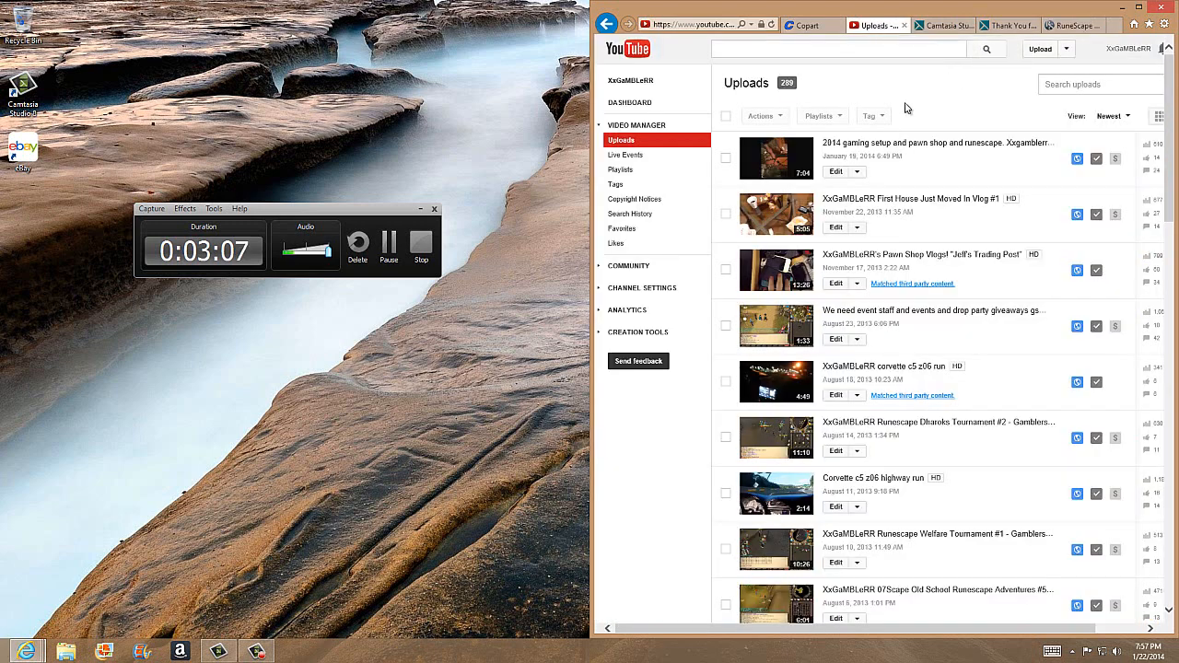
mouse_move(631, 52)
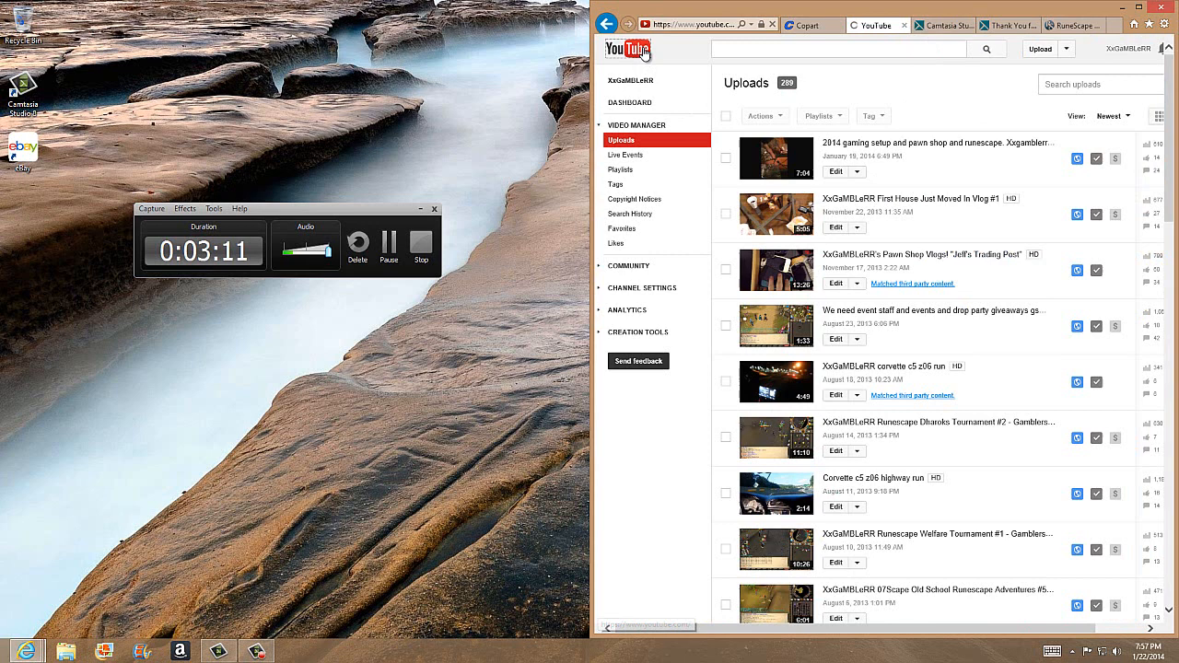
click(629, 49)
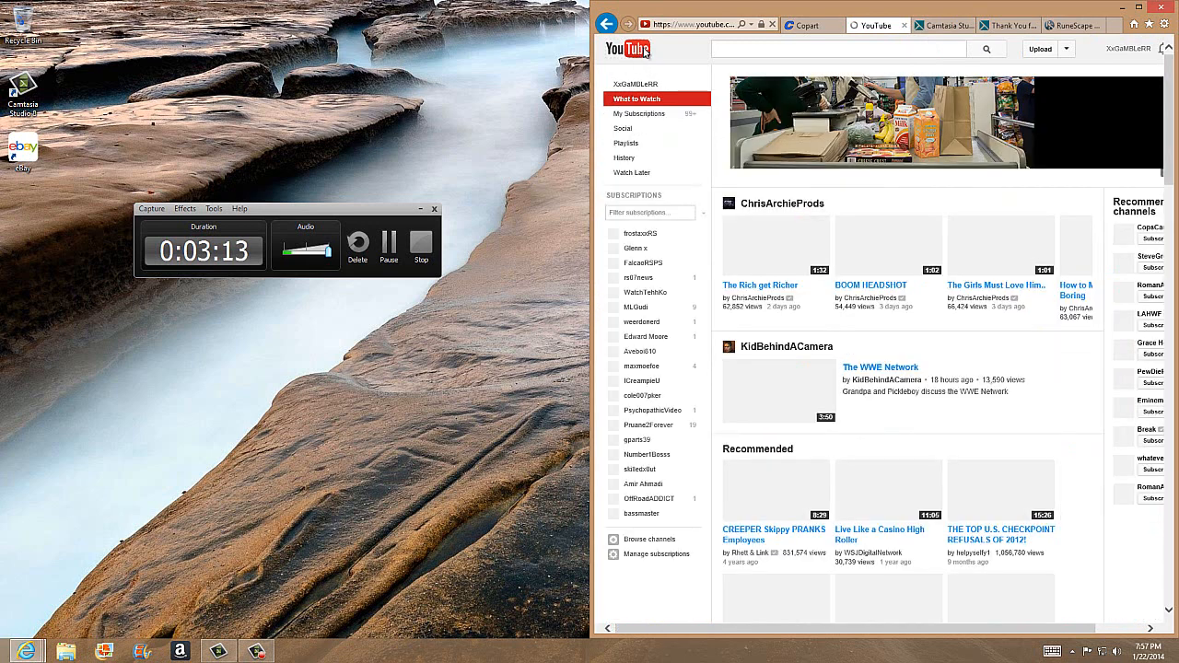